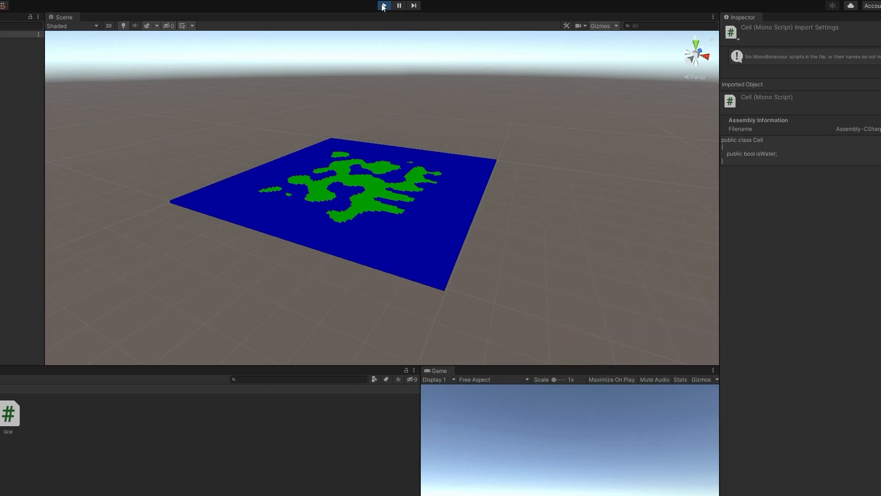
- Stop the running island preview in Unity to exit Play mode
left_click(383, 6)
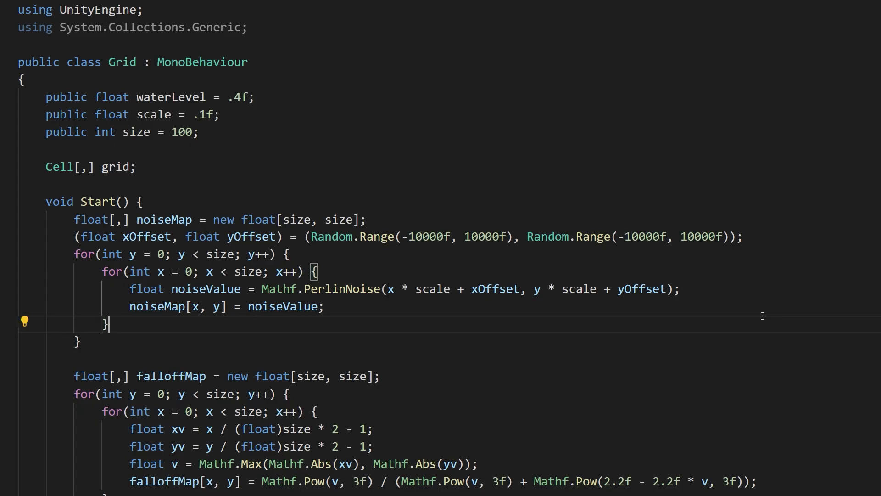
- Add a vertices List<Vector3> and triangles list to DrawTerrainMesh, looping over land cells
scroll("down", 3)
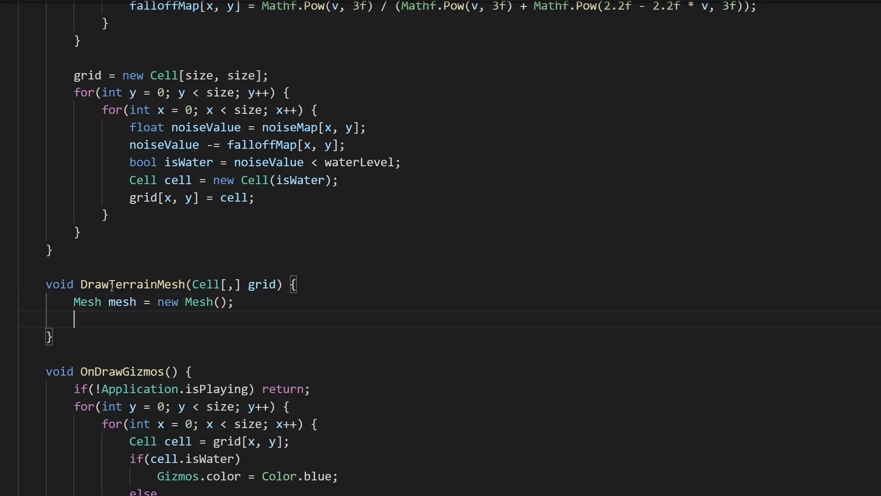
type("List<Vector3> vertices = new List<Vector3>();")
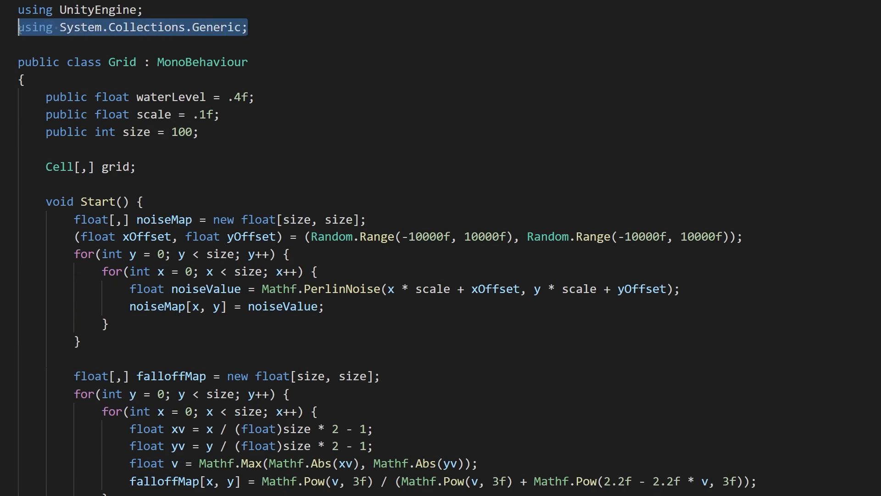
scroll("down", 3)
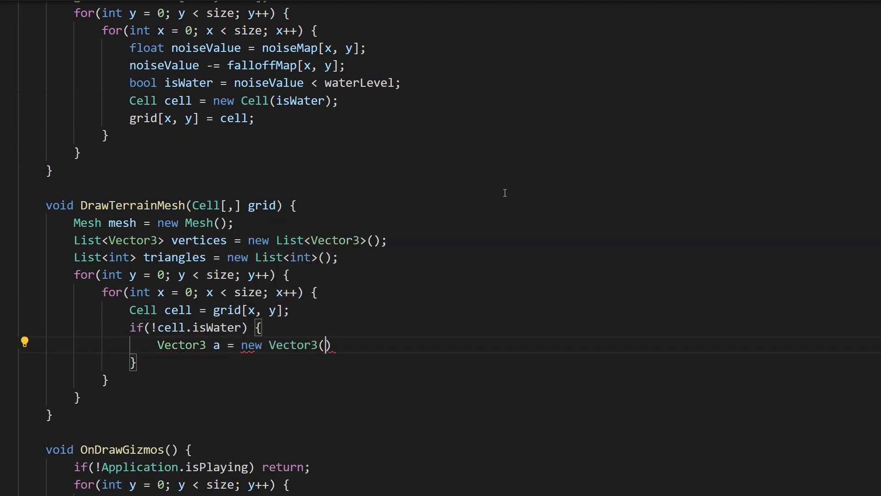
- Build corner vertices per land cell, fill the mesh, and add MeshFilter and MeshRenderer
type("x - .5f, 0, y + .5f")
type("meshFilter.mesh = mesh;")
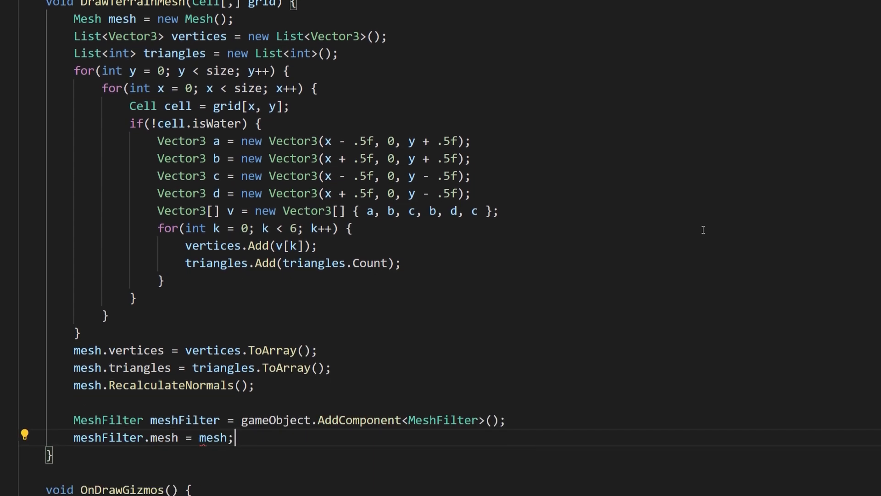
type("MeshRenderer meshRenderer = gameObject.AddComponent<MeshRenderer>();")
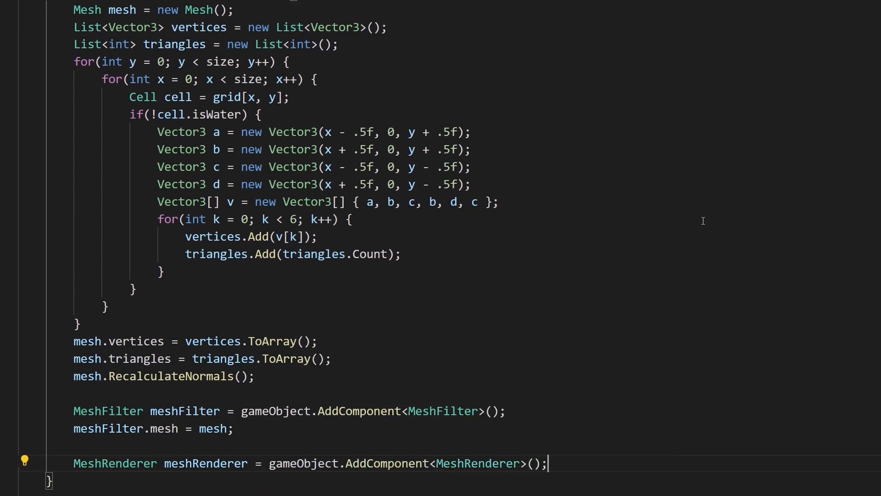